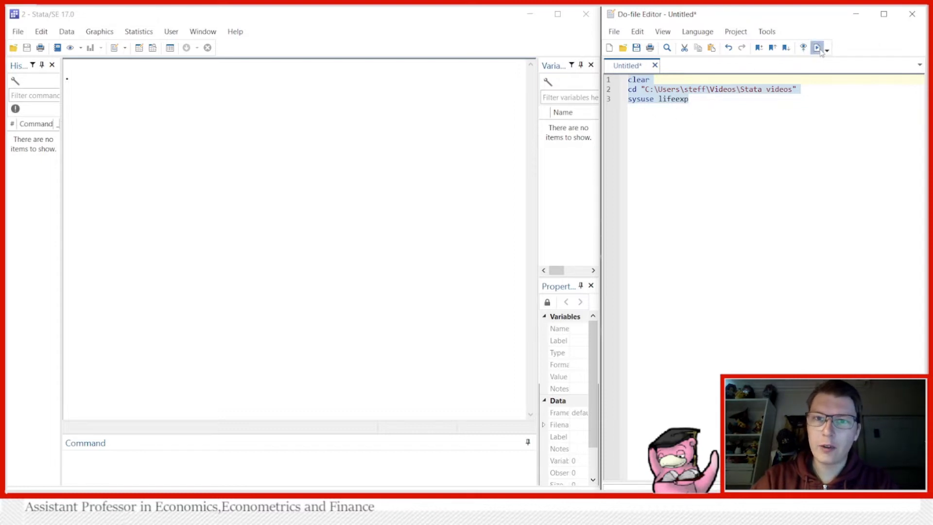
# - Run the do-file setup lines that load the lifeexp dataset
pyautogui.click(817, 47)
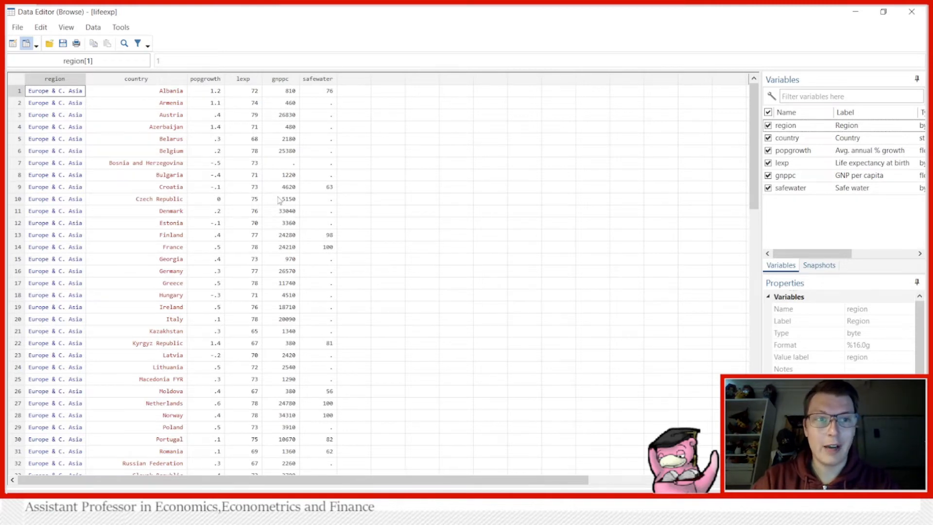
pyautogui.click(54, 115)
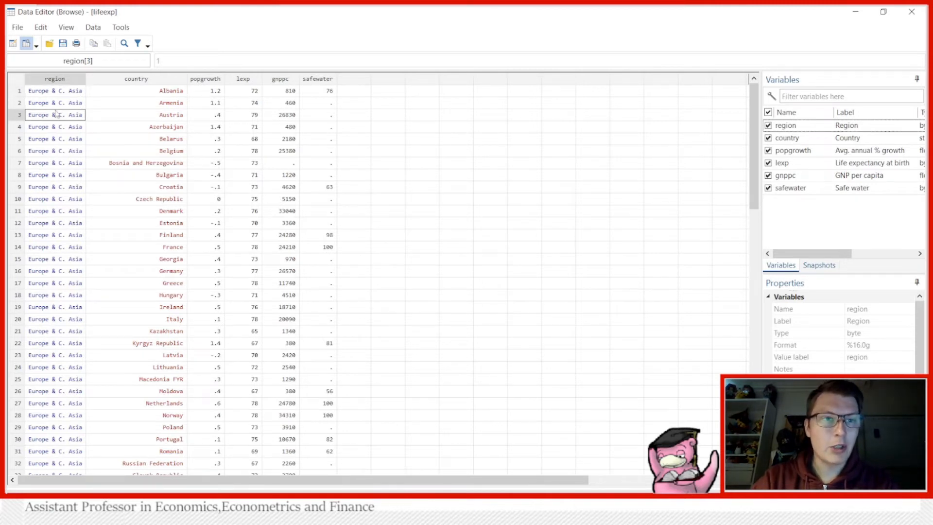
pyautogui.click(205, 102)
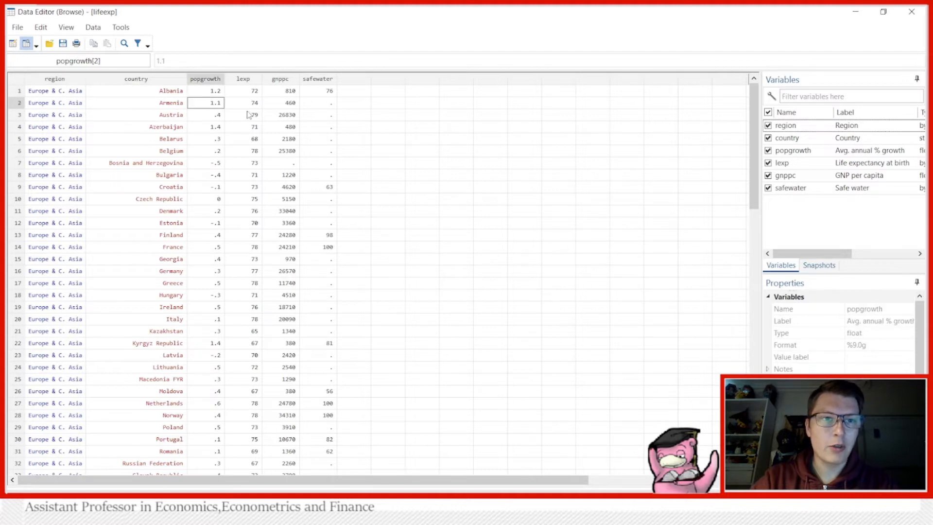
pyautogui.click(243, 115)
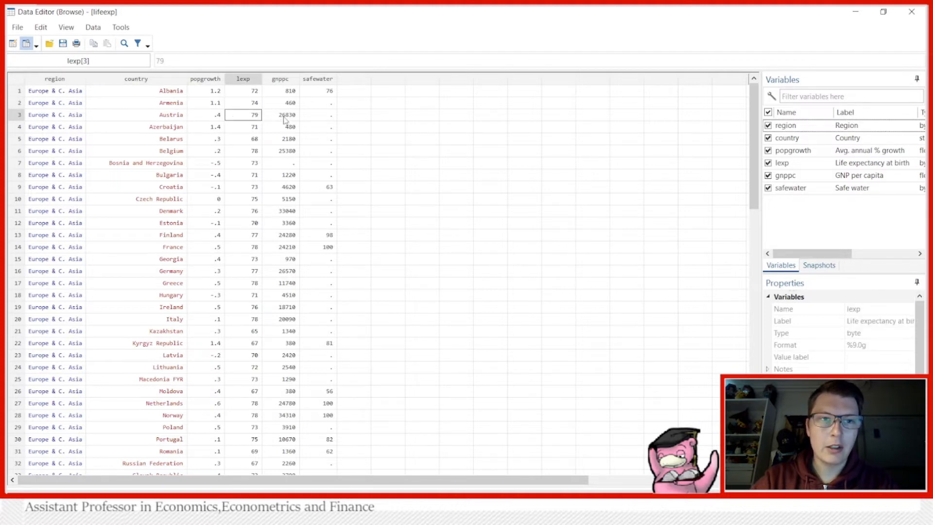
pyautogui.click(317, 126)
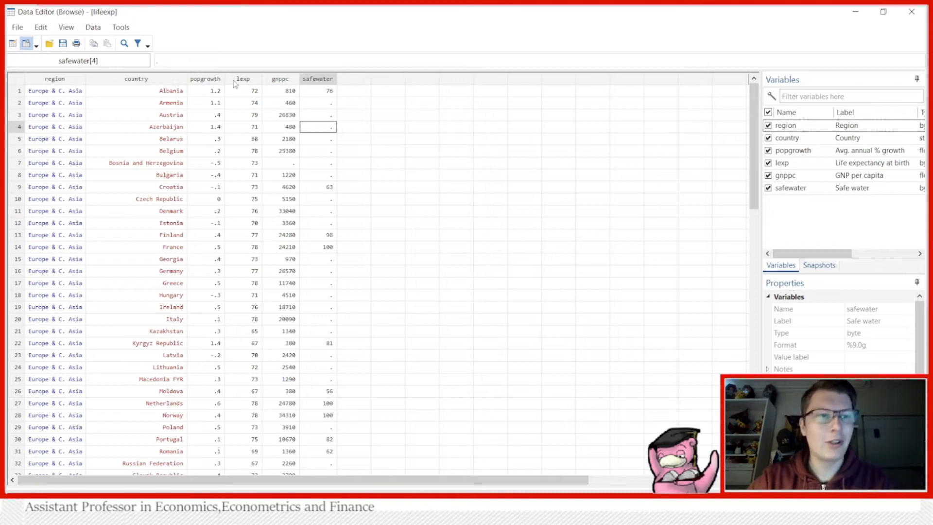
pyautogui.click(54, 210)
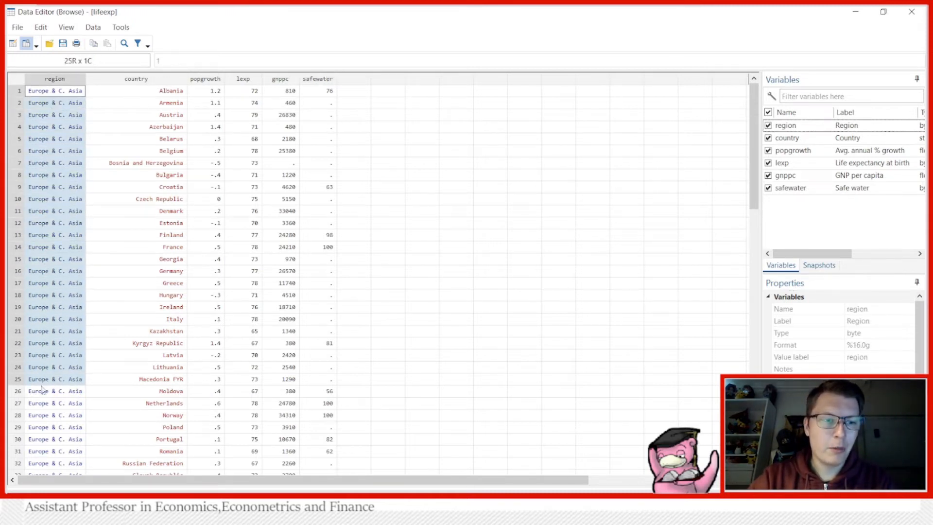
pyautogui.scroll(-3)
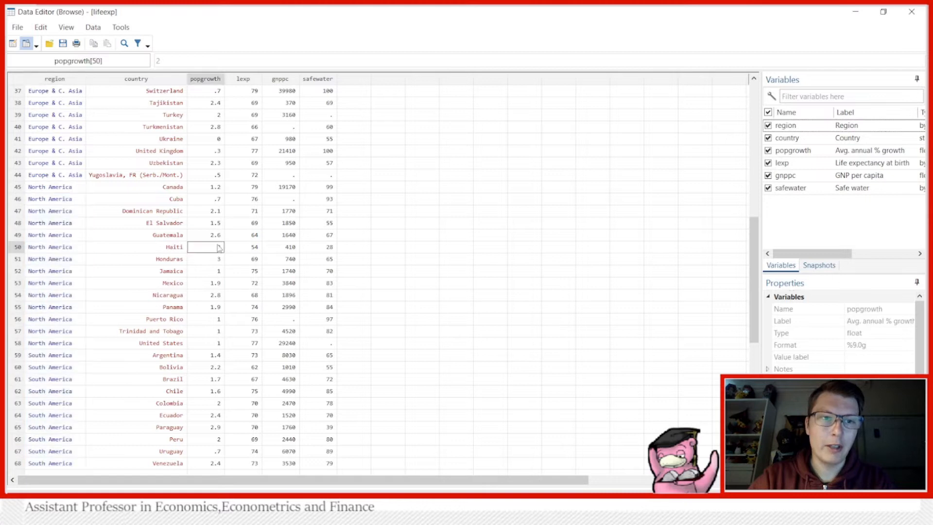
pyautogui.scroll(3)
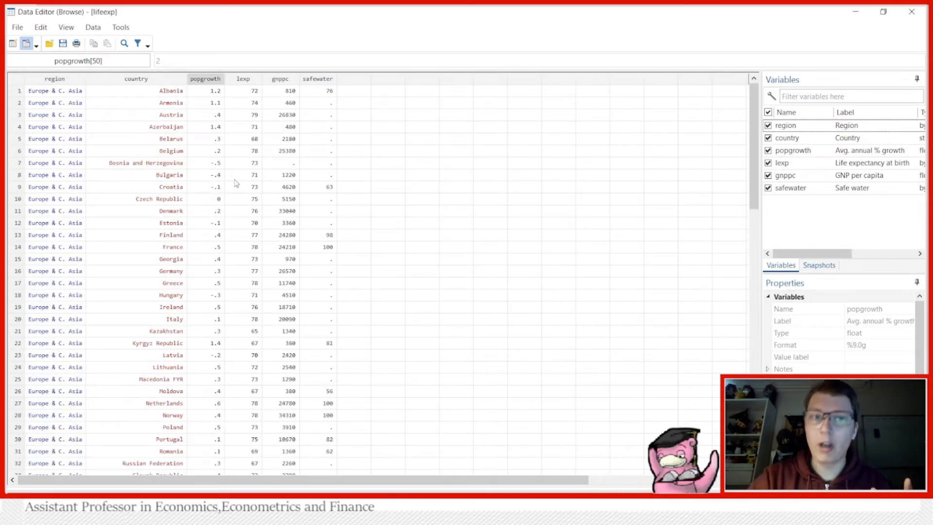
pyautogui.moveTo(342, 171)
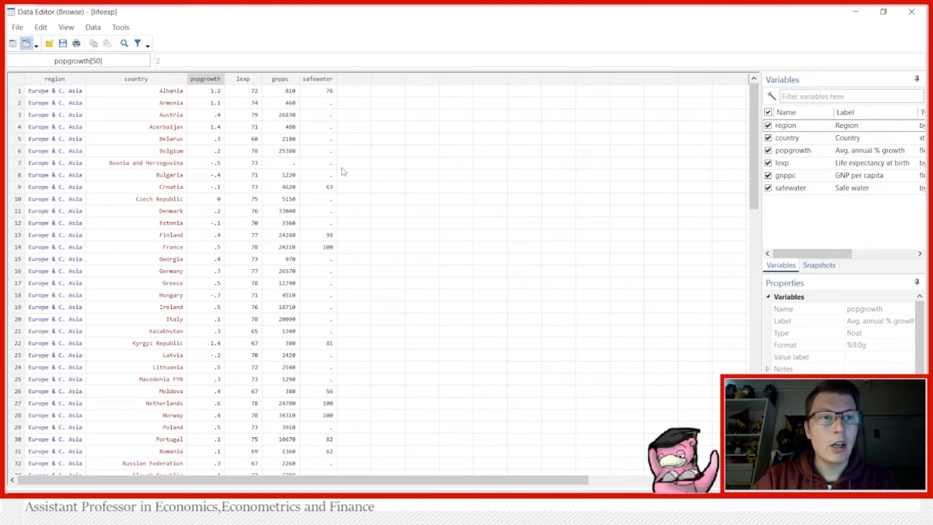
pyautogui.moveTo(105, 117)
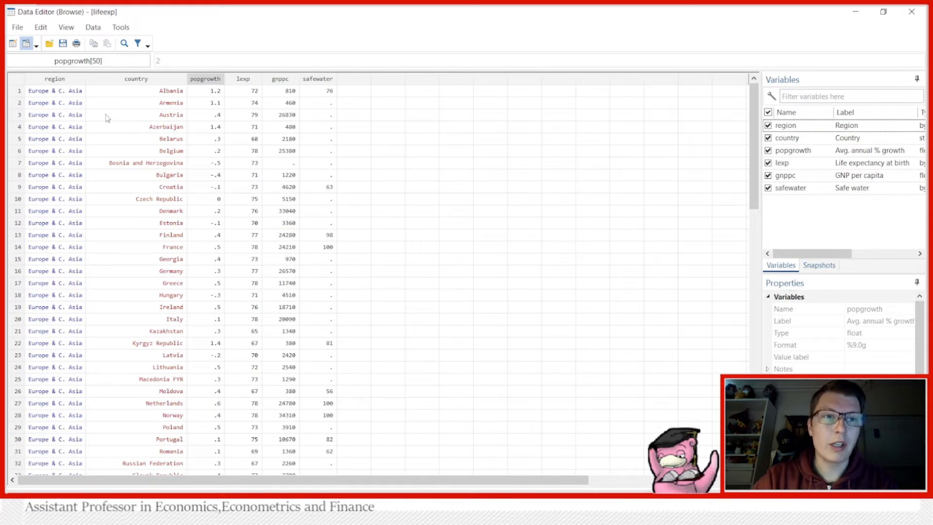
pyautogui.moveTo(139, 115)
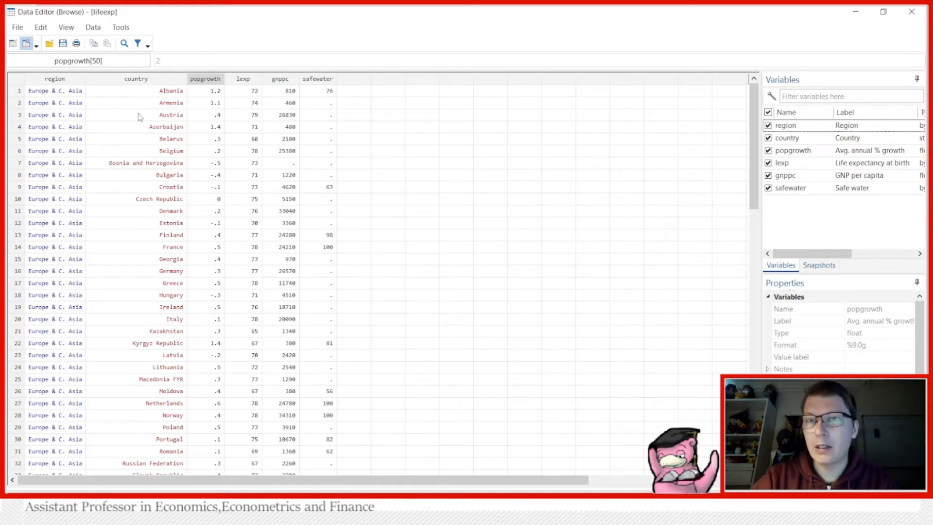
pyautogui.moveTo(127, 129)
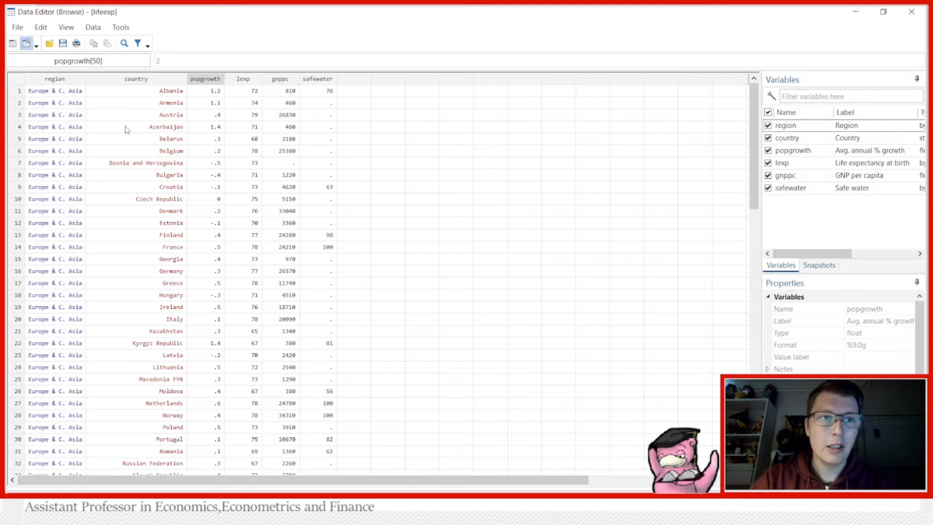
pyautogui.moveTo(153, 184)
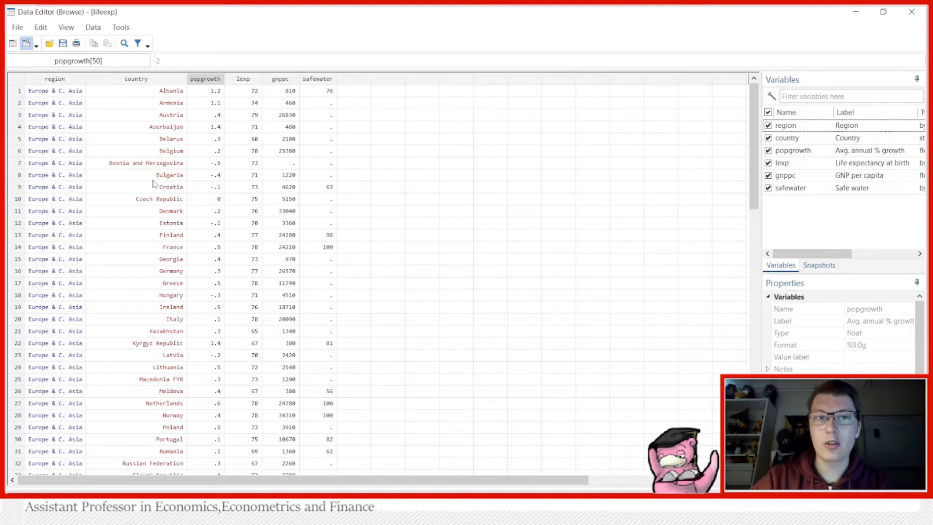
pyautogui.moveTo(367, 205)
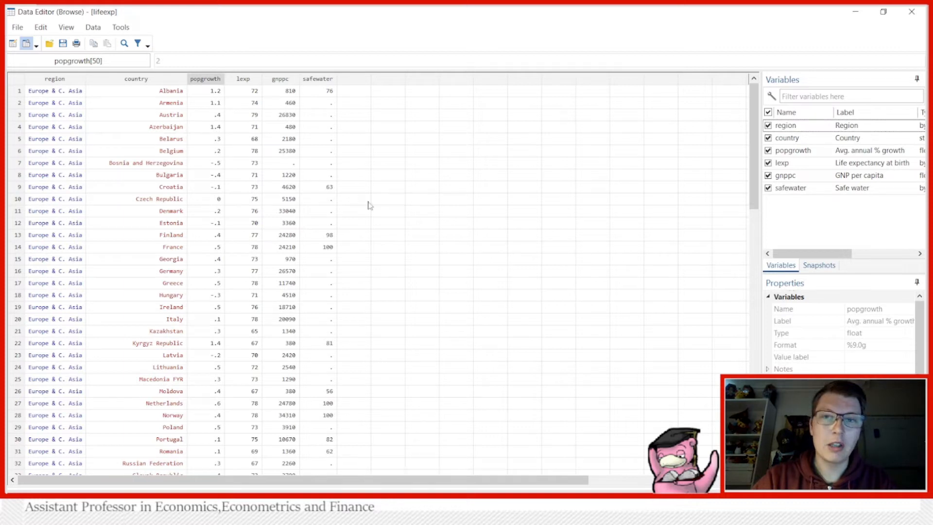
pyautogui.scroll(-3)
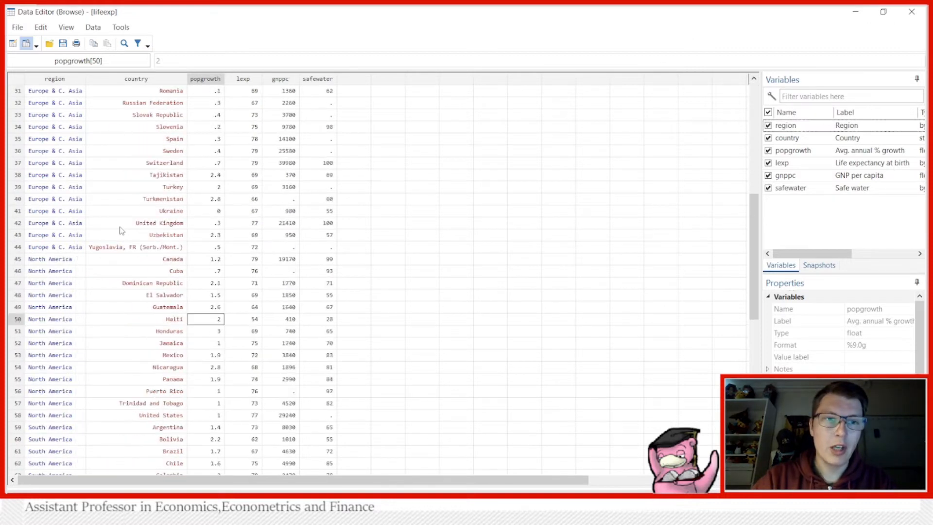
pyautogui.scroll(3)
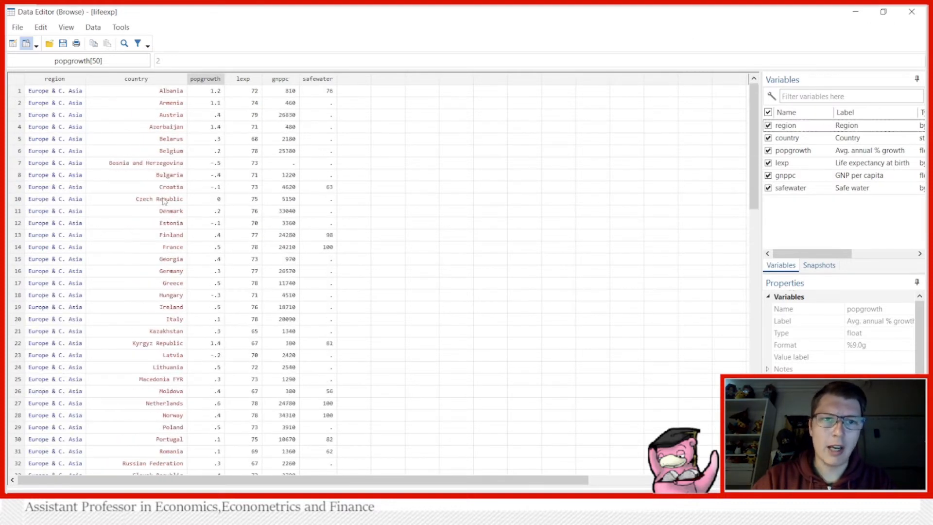
pyautogui.moveTo(911, 12)
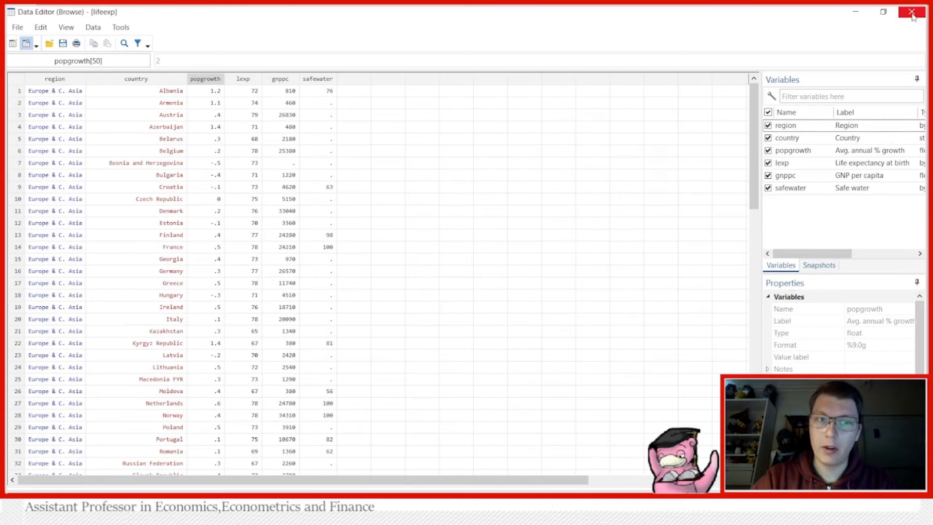
# - Close the browser and add the line gen ECA = (region==1) to the do-file
pyautogui.click(913, 11)
pyautogui.write('gen')
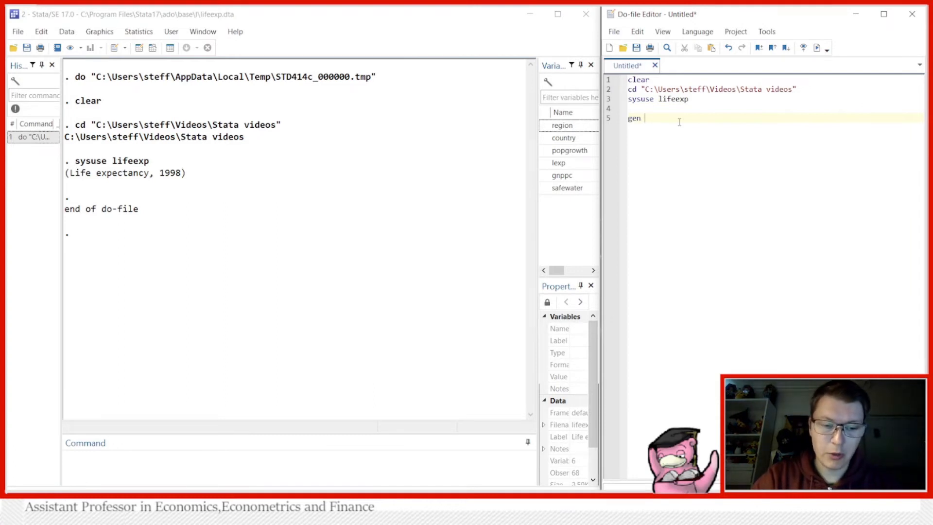
pyautogui.write('ECA')
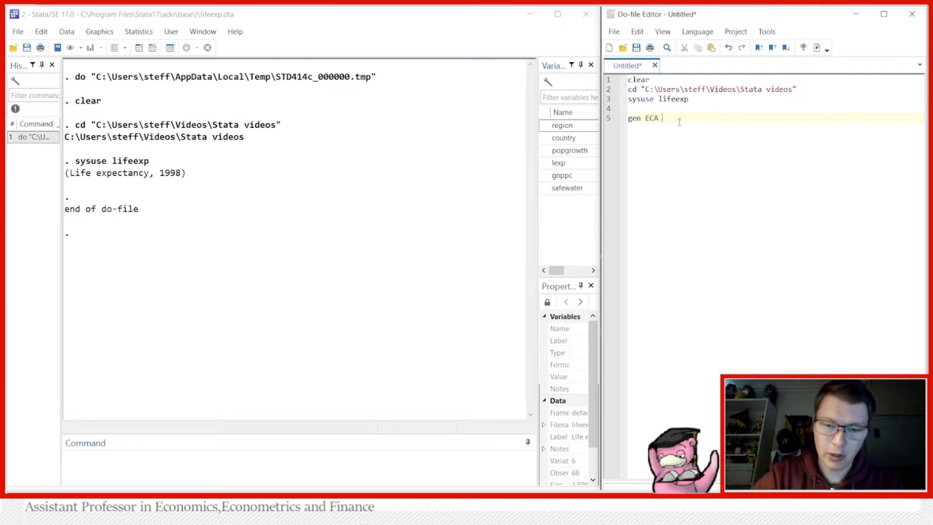
pyautogui.write('= (region)')
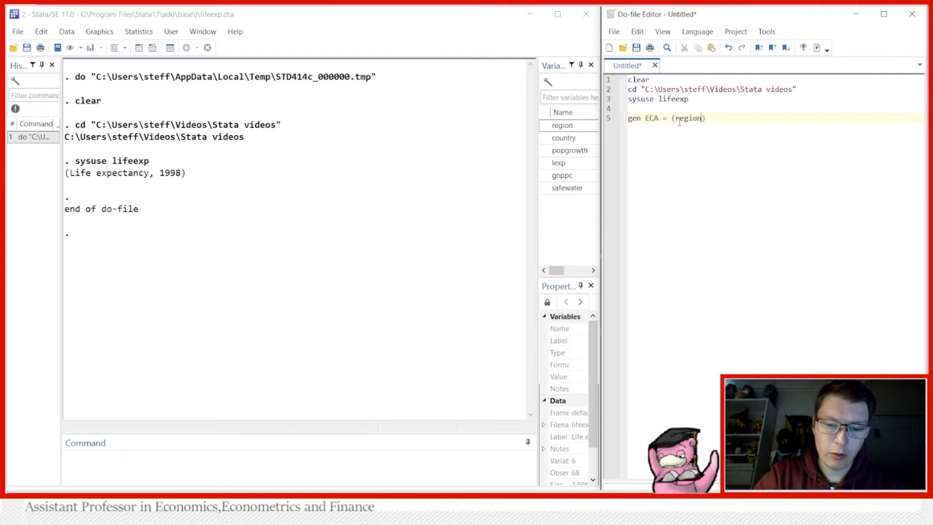
pyautogui.write('==1')
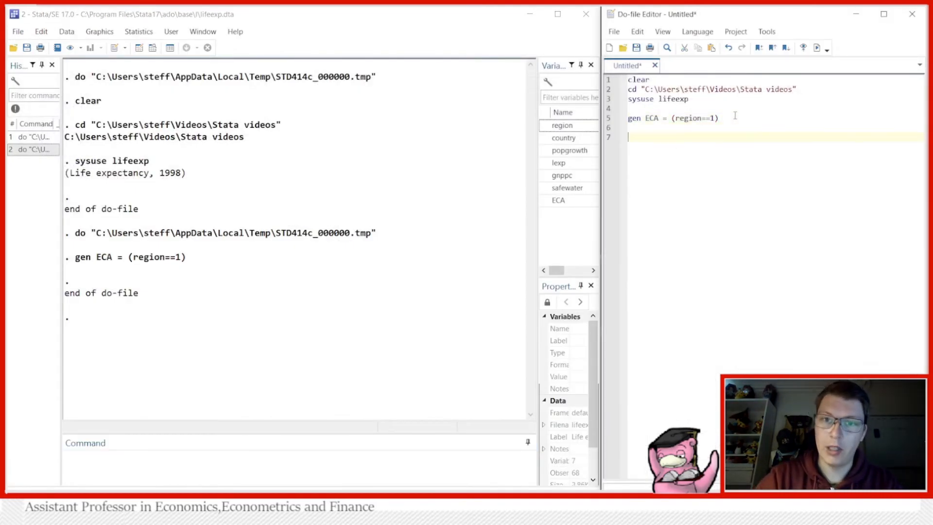
# - Write a *ttest comment and the line ttest lexp, by(ECA) in the do-file
pyautogui.write('*ttes')
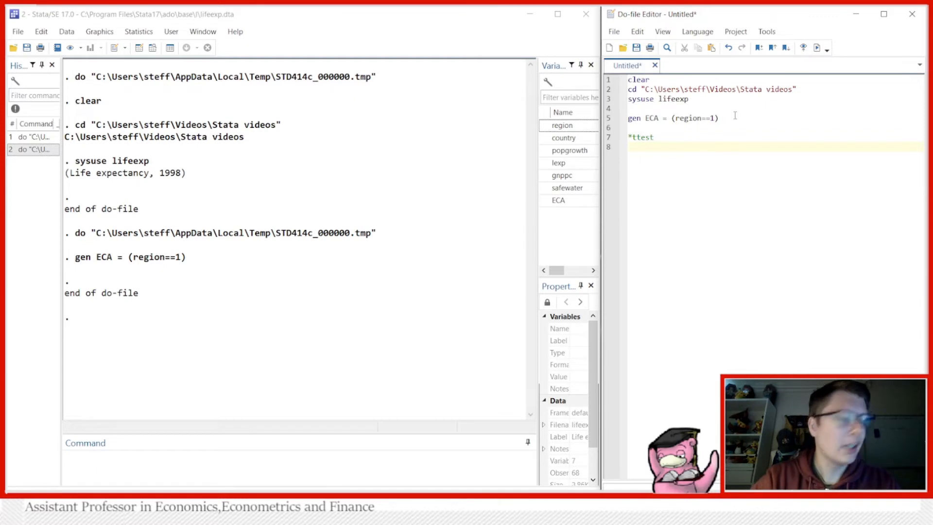
pyautogui.write('ttest')
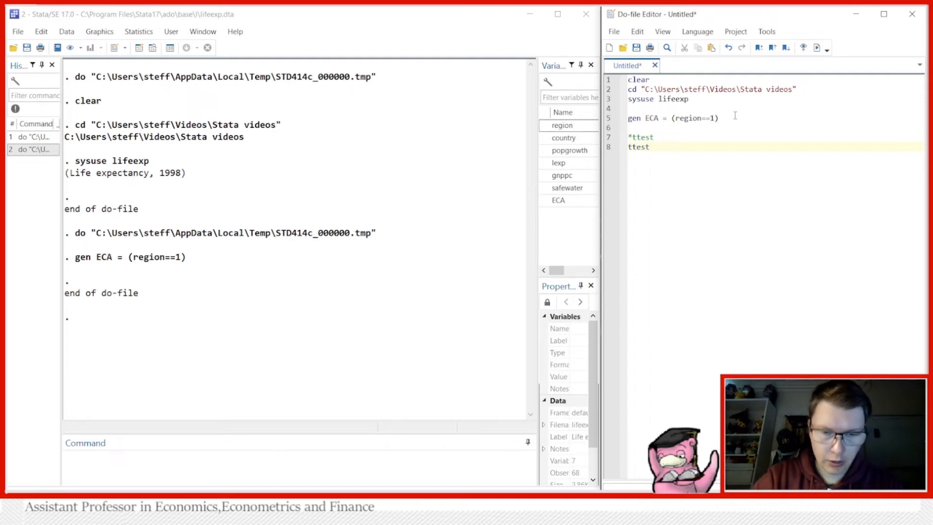
pyautogui.write('lexp')
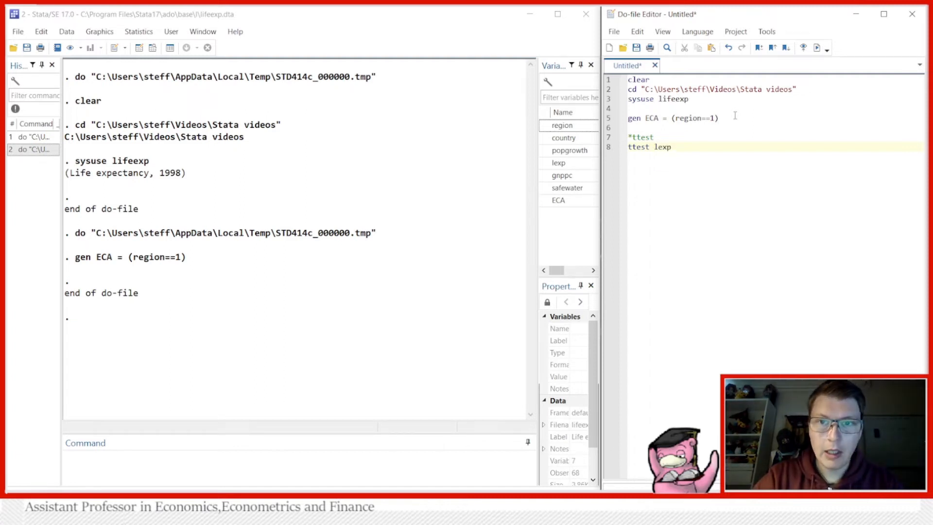
pyautogui.write(',')
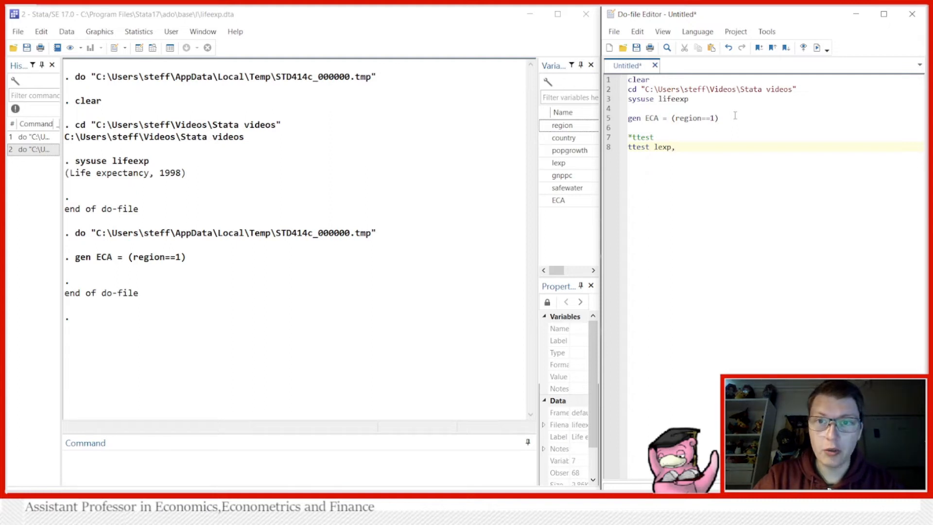
pyautogui.write('by()')
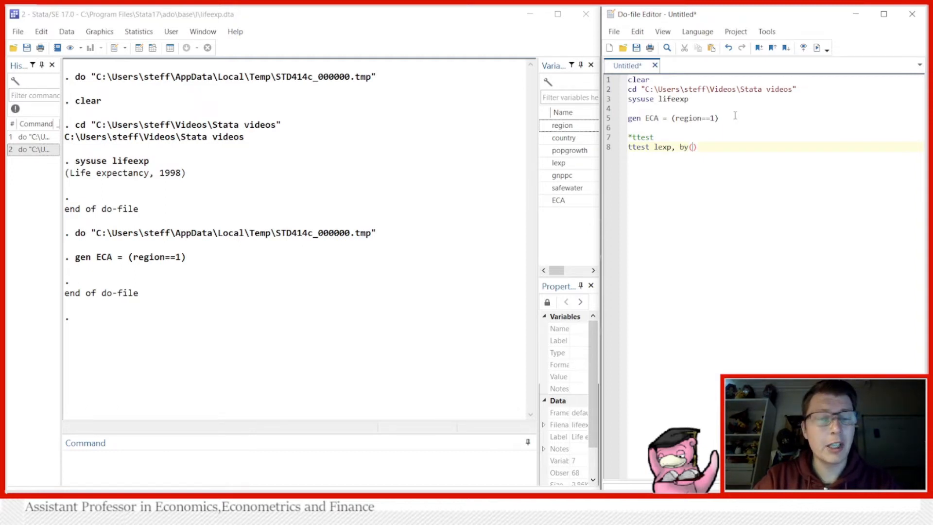
pyautogui.write('ECA')
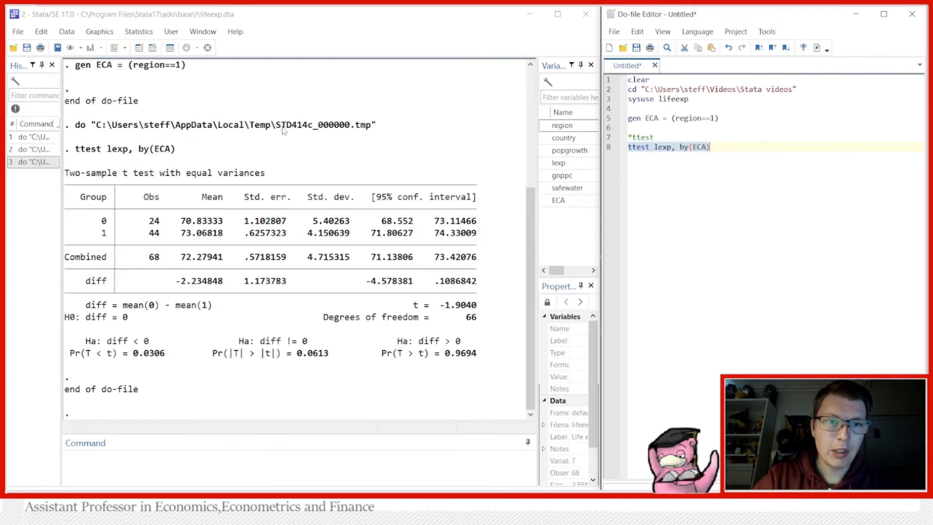
pyautogui.moveTo(326, 367)
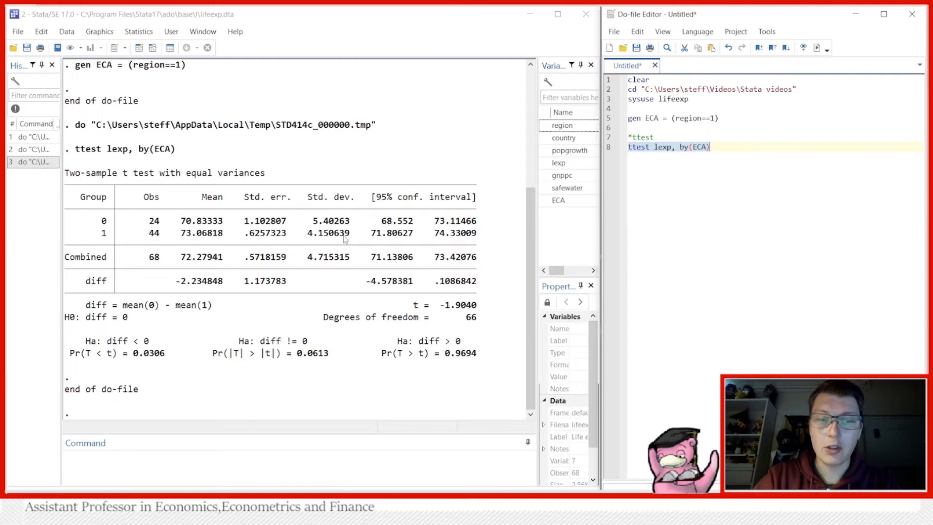
pyautogui.moveTo(176, 293)
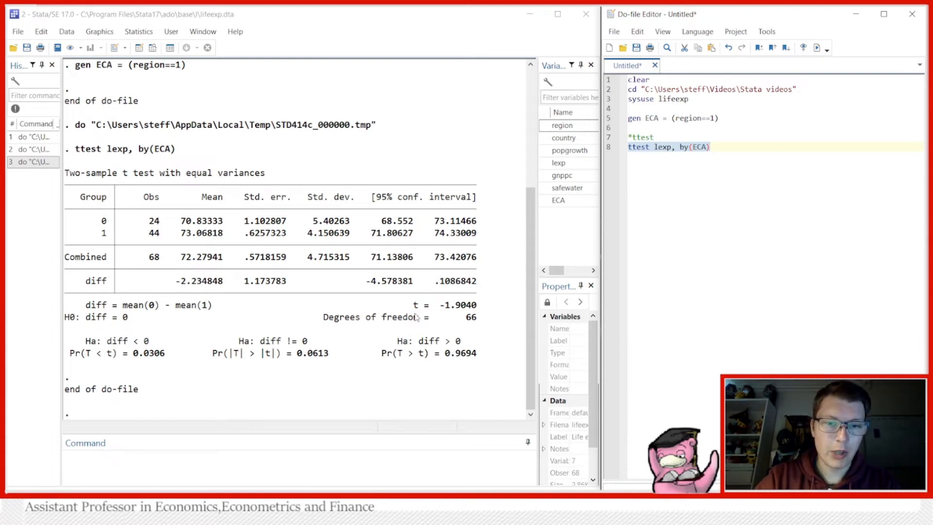
pyautogui.moveTo(332, 358)
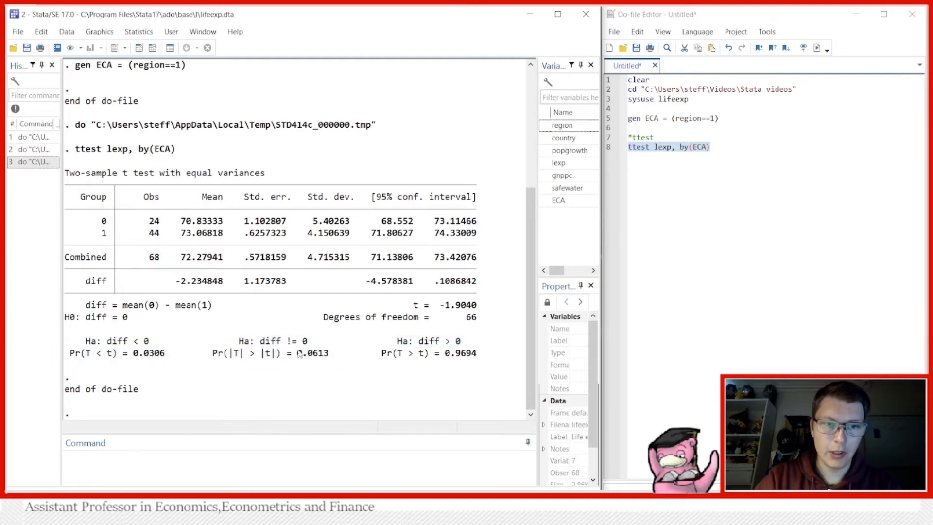
pyautogui.moveTo(314, 372)
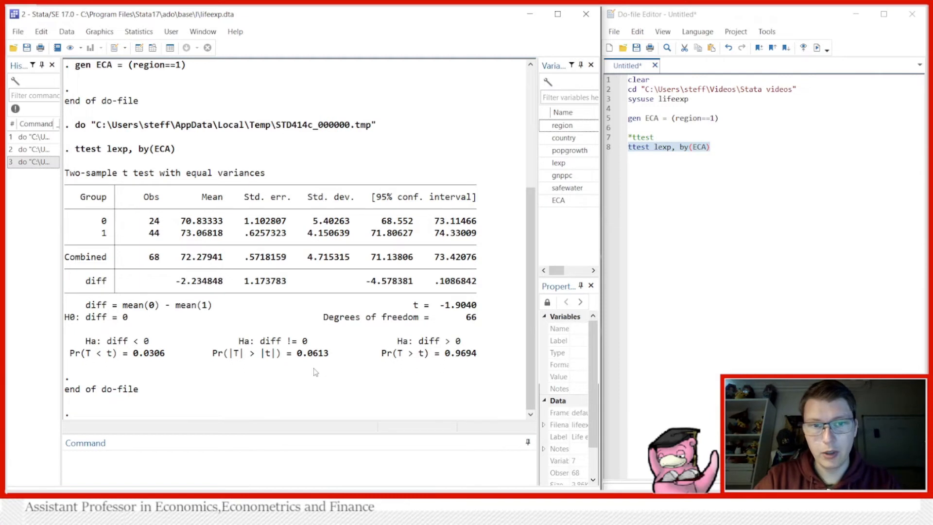
pyautogui.moveTo(309, 349)
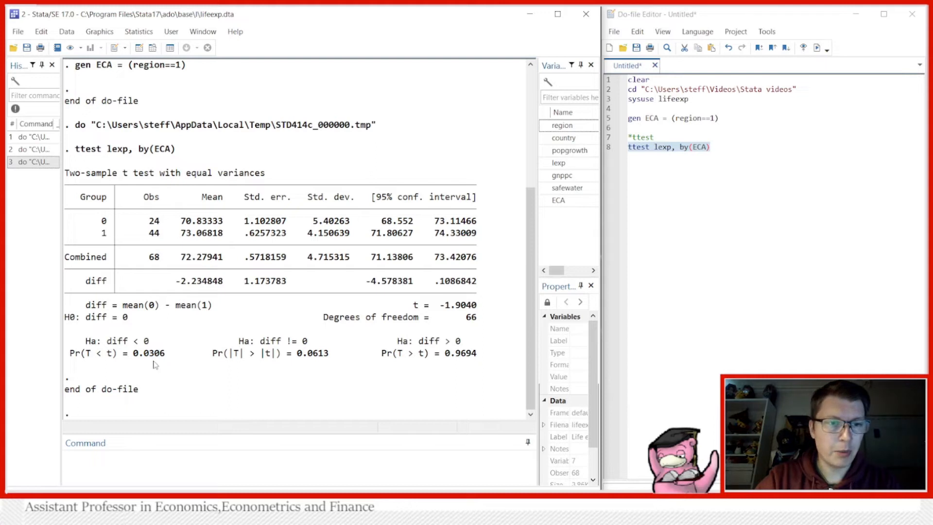
pyautogui.moveTo(152, 369)
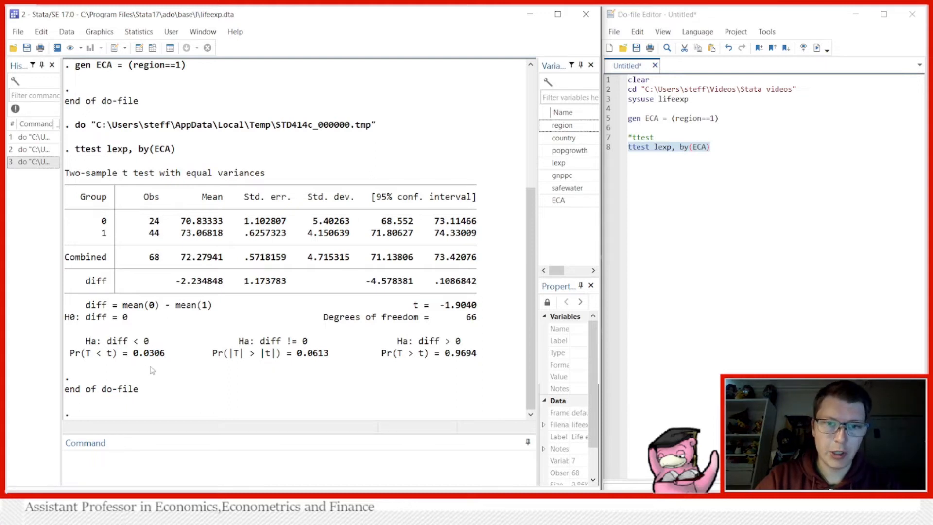
pyautogui.moveTo(218, 380)
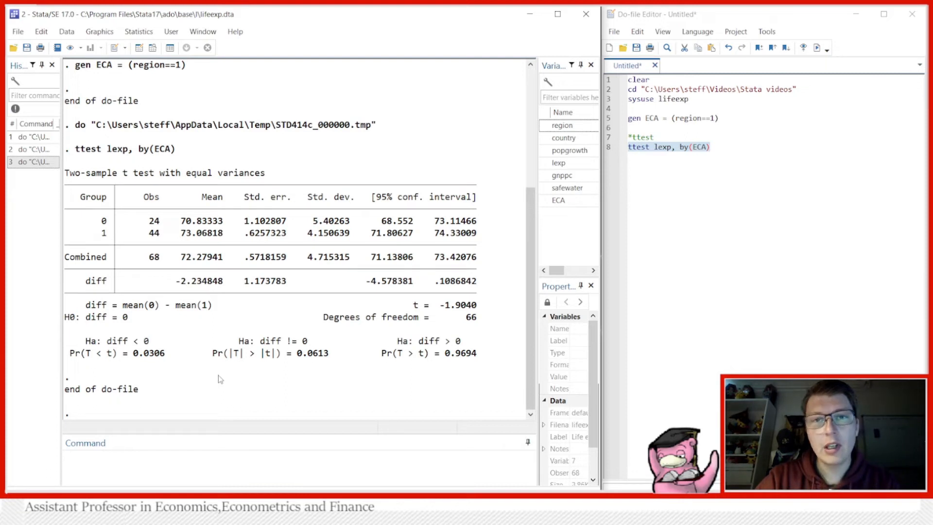
pyautogui.moveTo(314, 362)
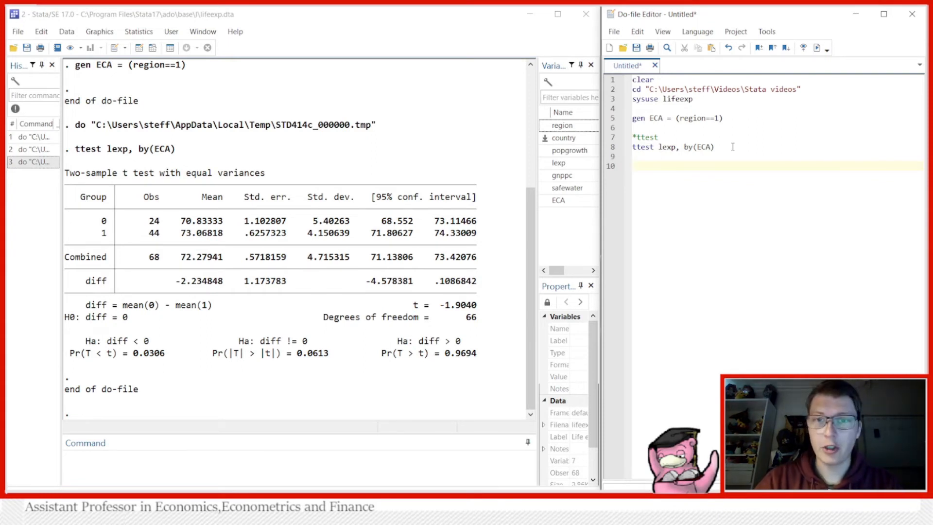
# - Write a *regression comment and the line reg lexp ECA in the do-file
pyautogui.write('*reggression')
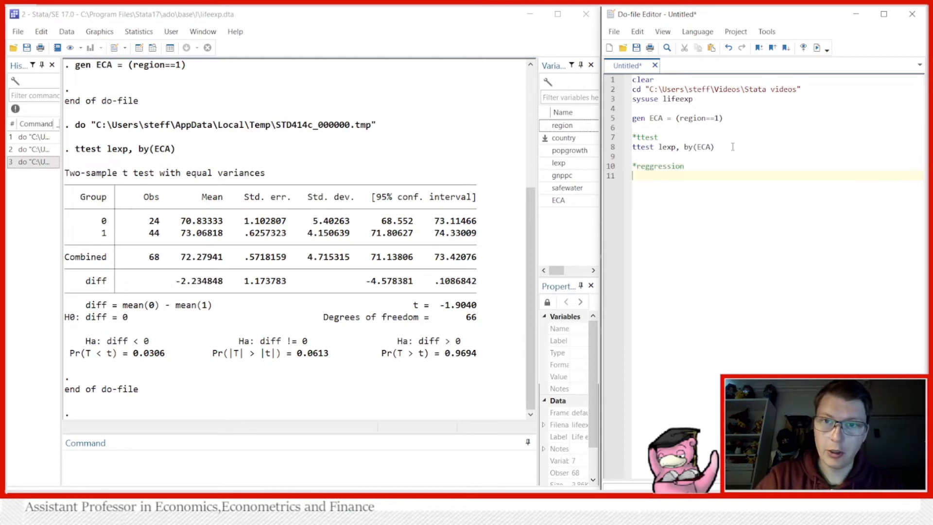
pyautogui.write('reg')
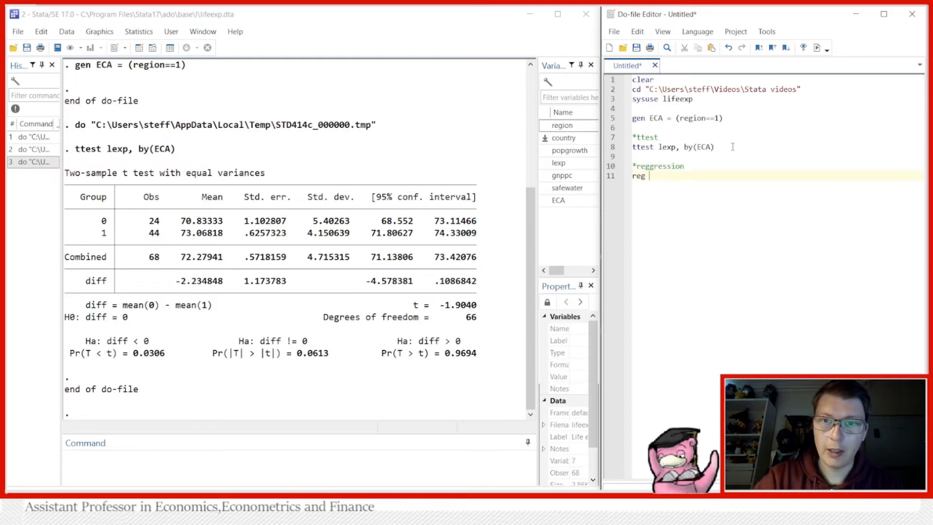
pyautogui.write('lexp')
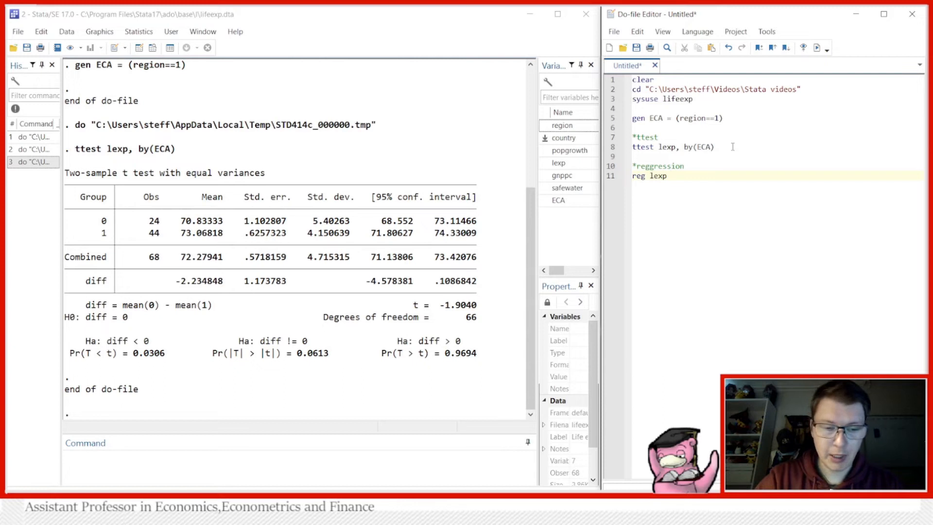
pyautogui.write('ECA')
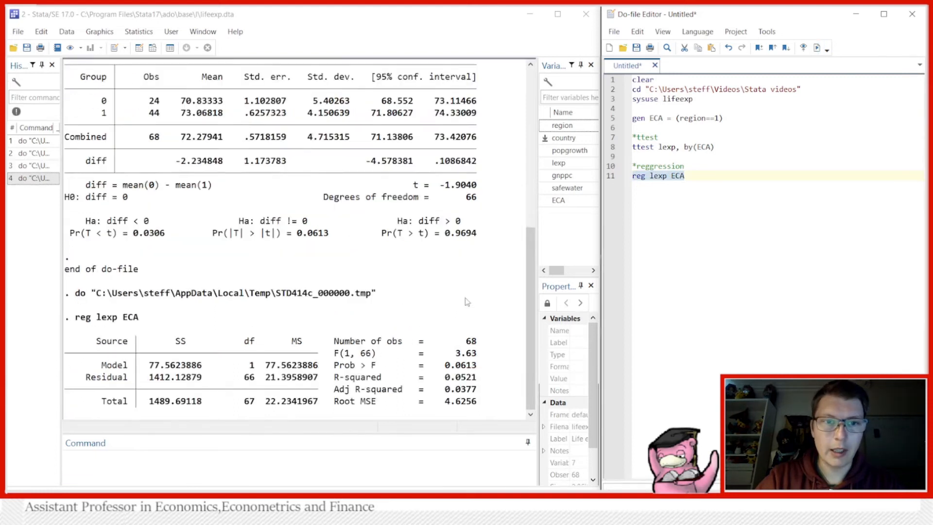
pyautogui.scroll(-3)
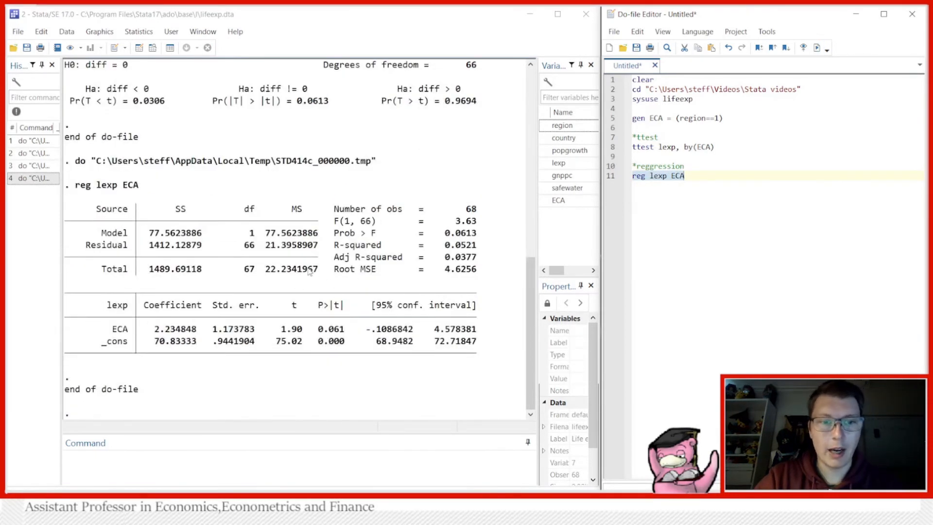
pyautogui.scroll(3)
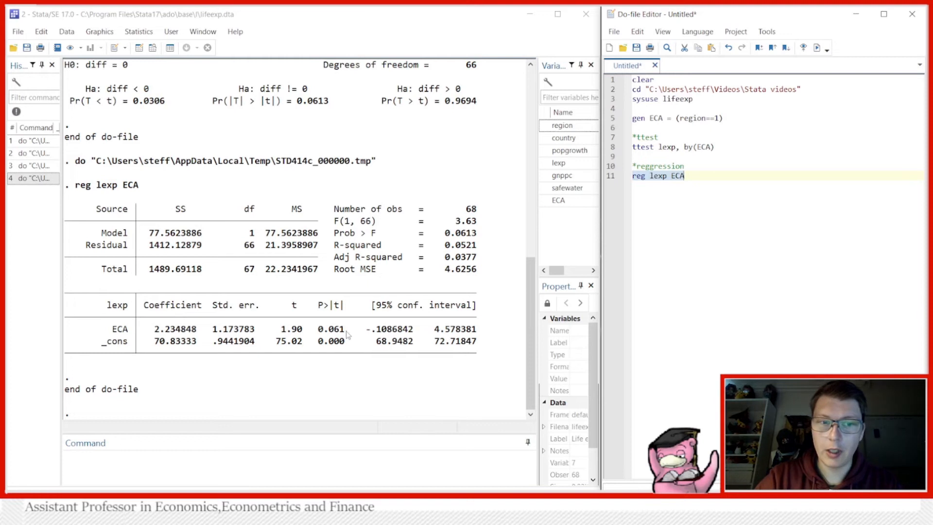
pyautogui.doubleClick(330, 328)
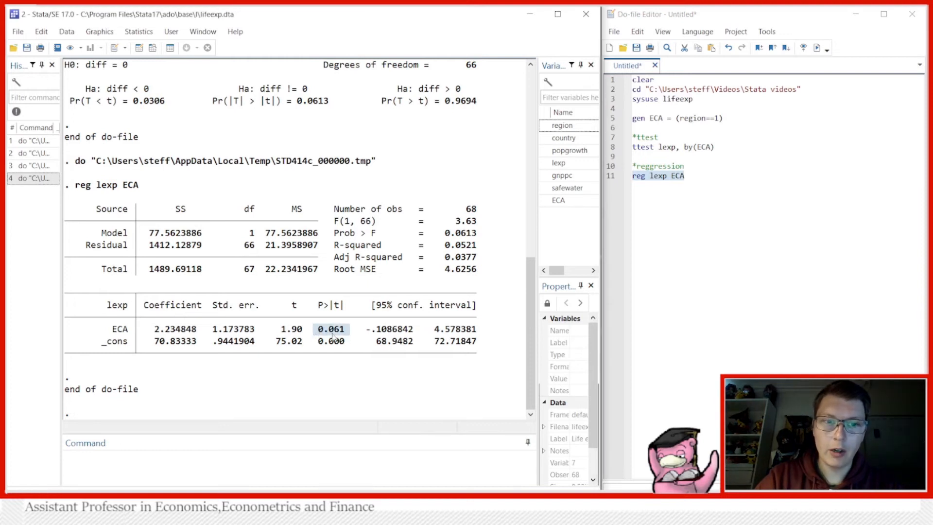
pyautogui.moveTo(330, 108)
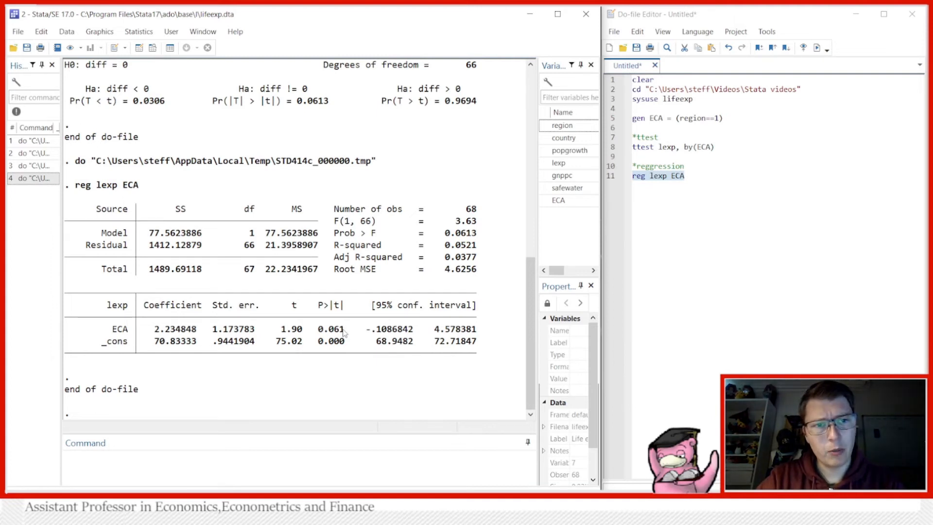
pyautogui.scroll(3)
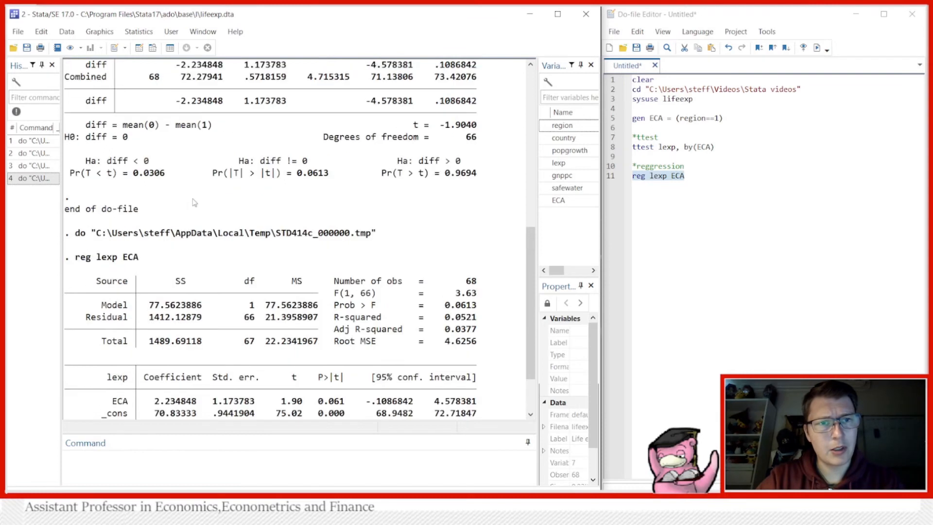
pyautogui.scroll(-3)
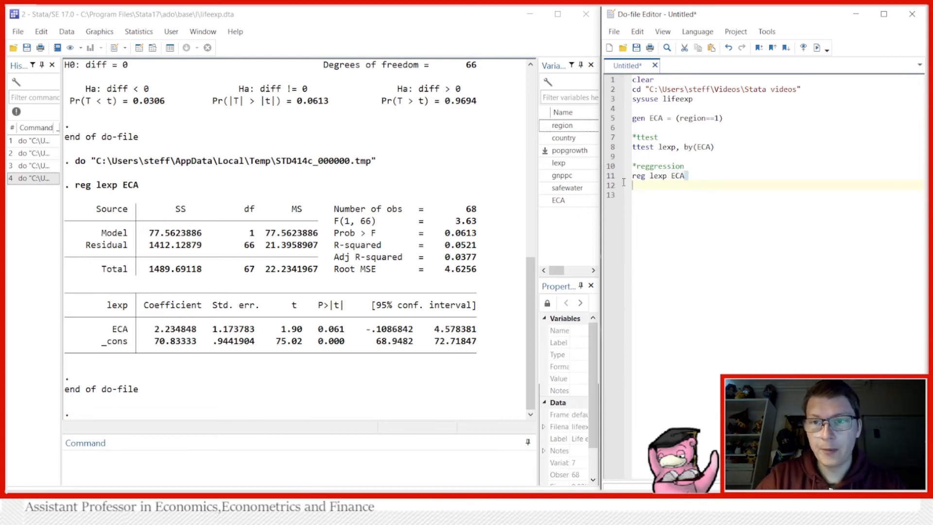
# - Write reg lexp ECA, robust and review its results in the Results window
pyautogui.write('reg lexp ECA')
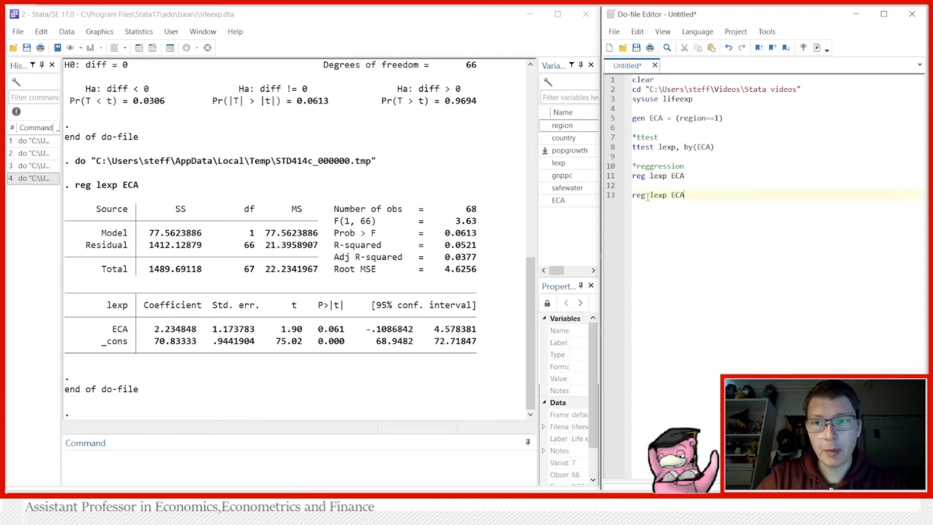
pyautogui.write(', robu')
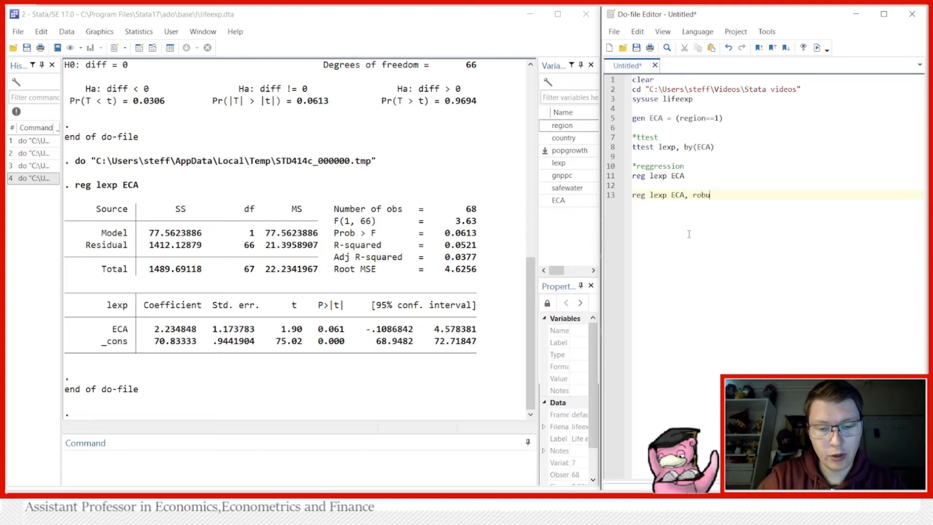
pyautogui.write('st')
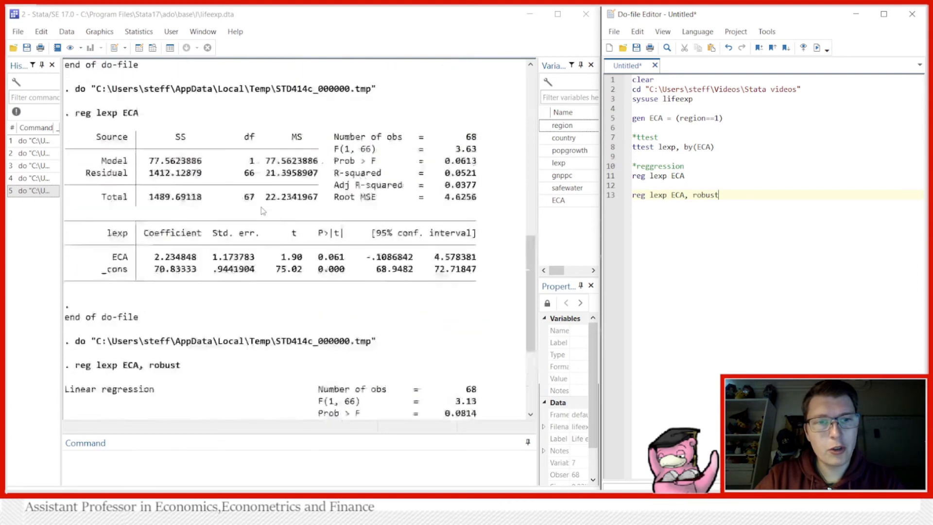
pyautogui.scroll(-3)
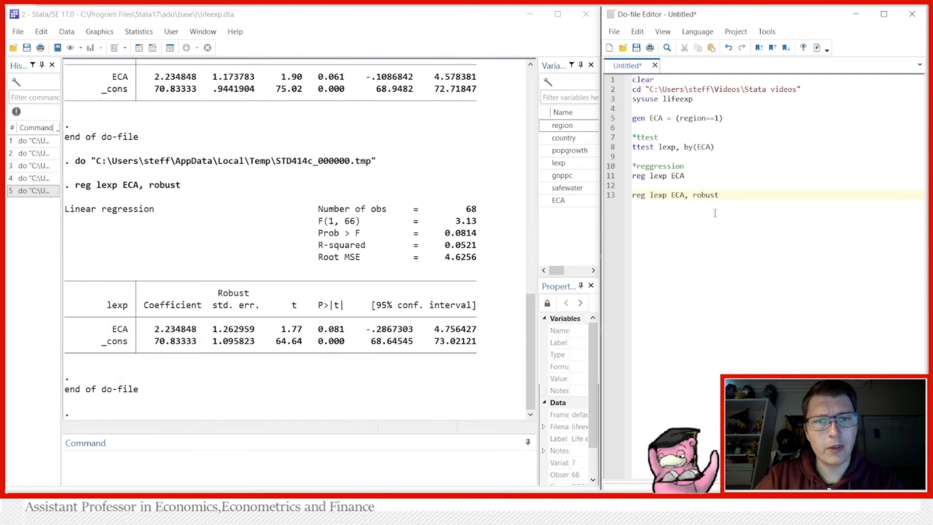